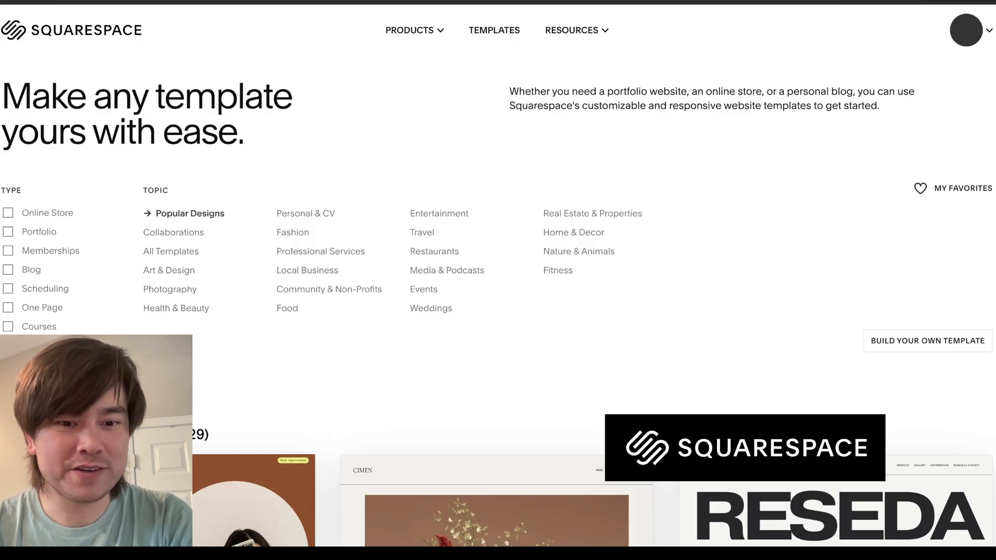
- Open the Reseda template's preview from the templates gallery
{"action": "left_click", "coordinate": [839, 508]}
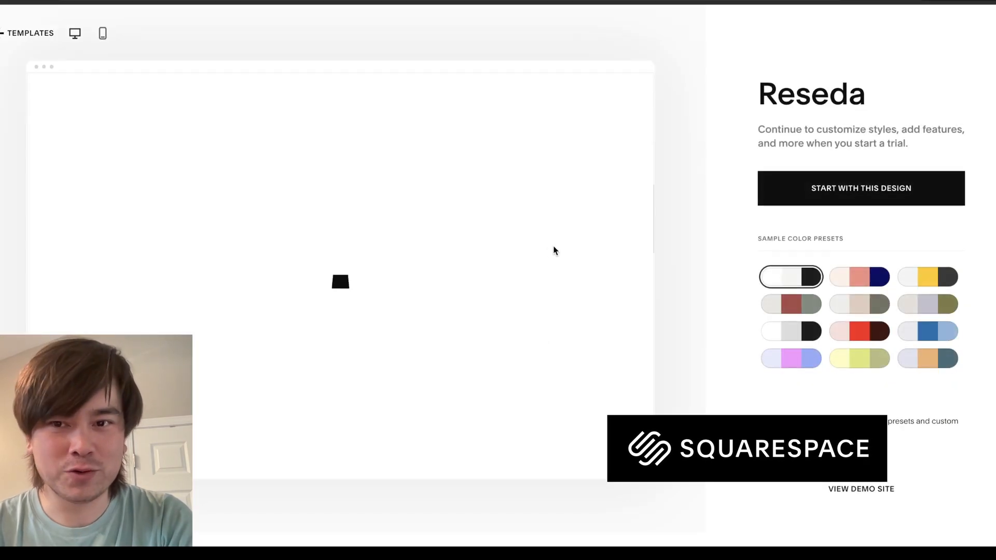
- Start a new site from the Reseda design and skip the naming and selling onboarding
{"action": "left_click", "coordinate": [860, 188]}
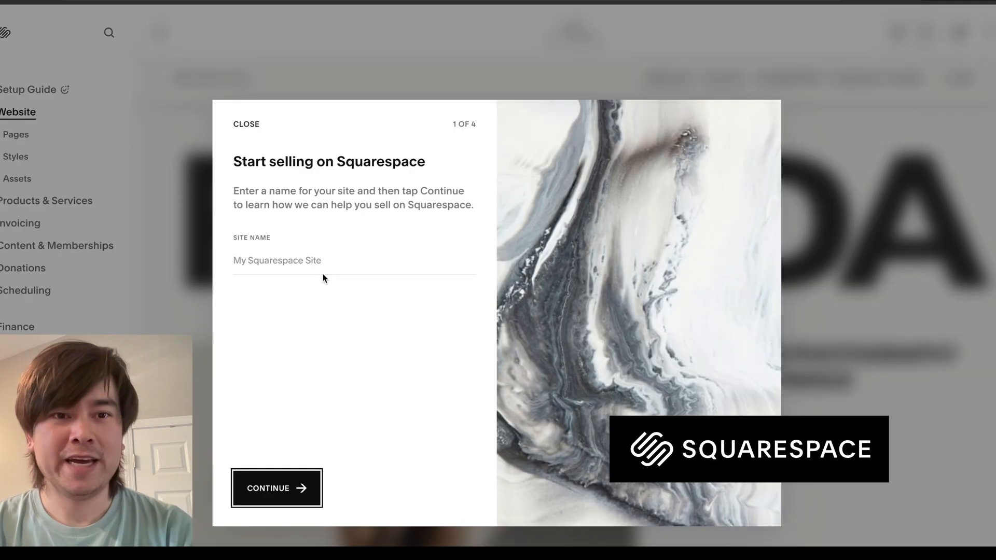
{"action": "left_click", "coordinate": [277, 487]}
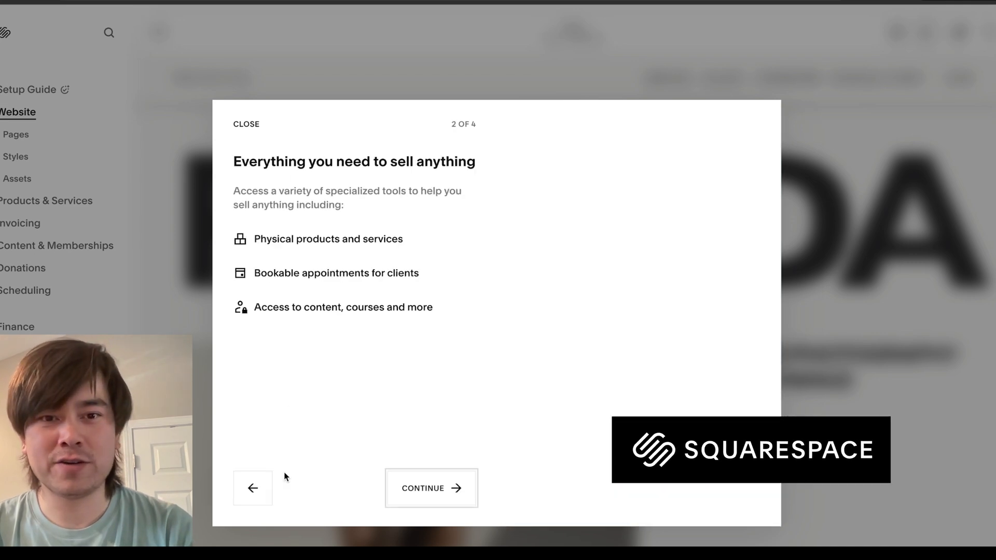
{"action": "left_click", "coordinate": [247, 124]}
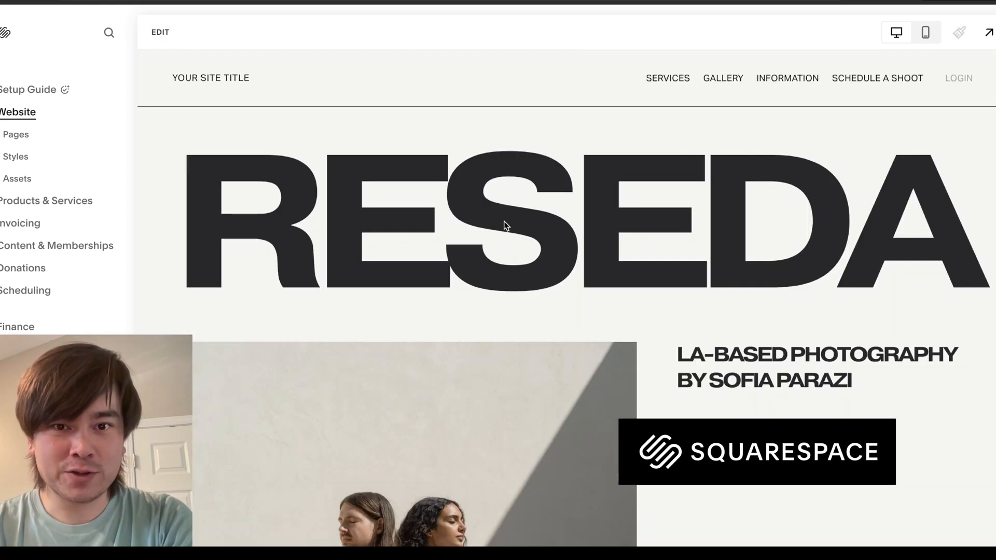
- Edit the home page, replacing the RESEDA heading with '3D BENCHY LOVERS', then scroll down
{"action": "left_click", "coordinate": [160, 32]}
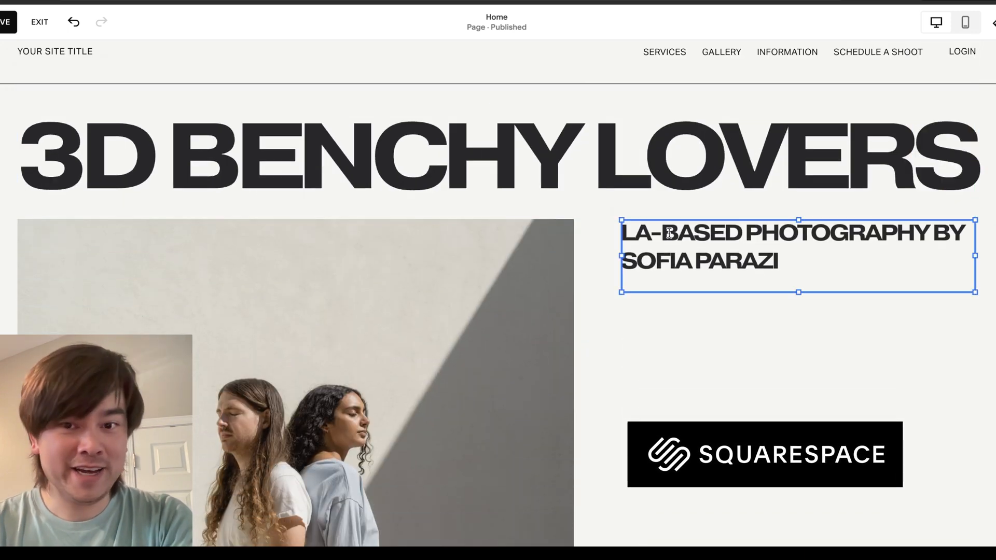
{"action": "double_click", "coordinate": [680, 232]}
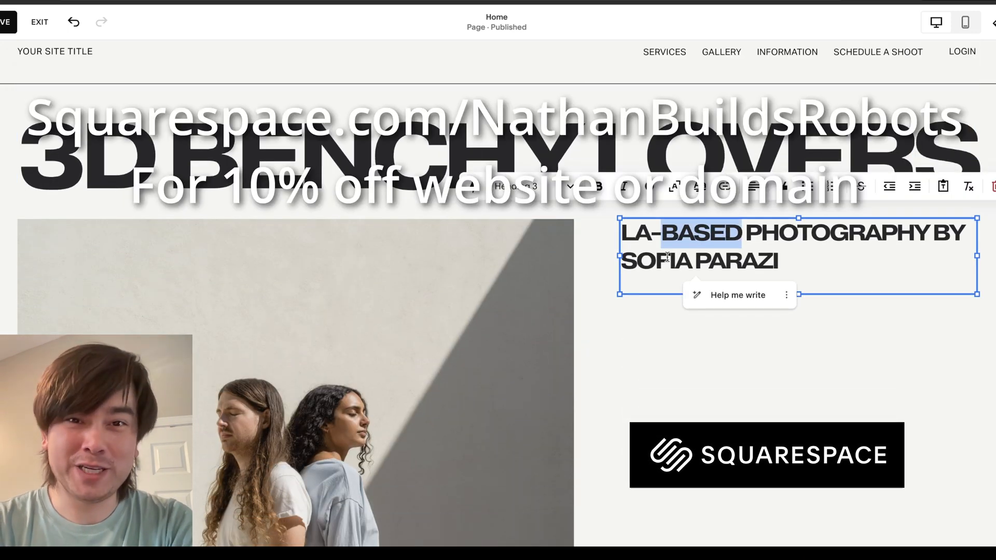
{"action": "scroll", "scroll_direction": "down", "scroll_amount": 3}
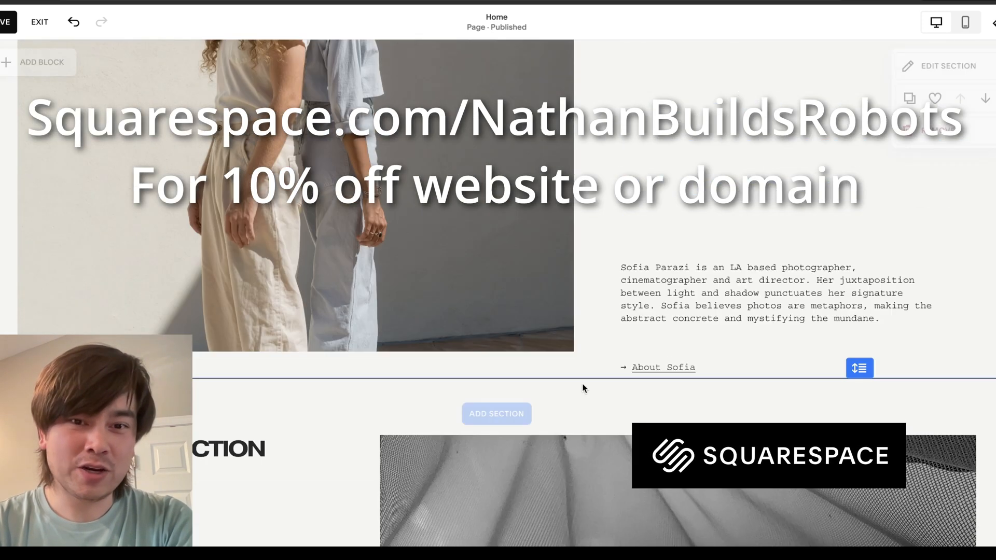
{"action": "scroll", "scroll_direction": "down", "scroll_amount": 3}
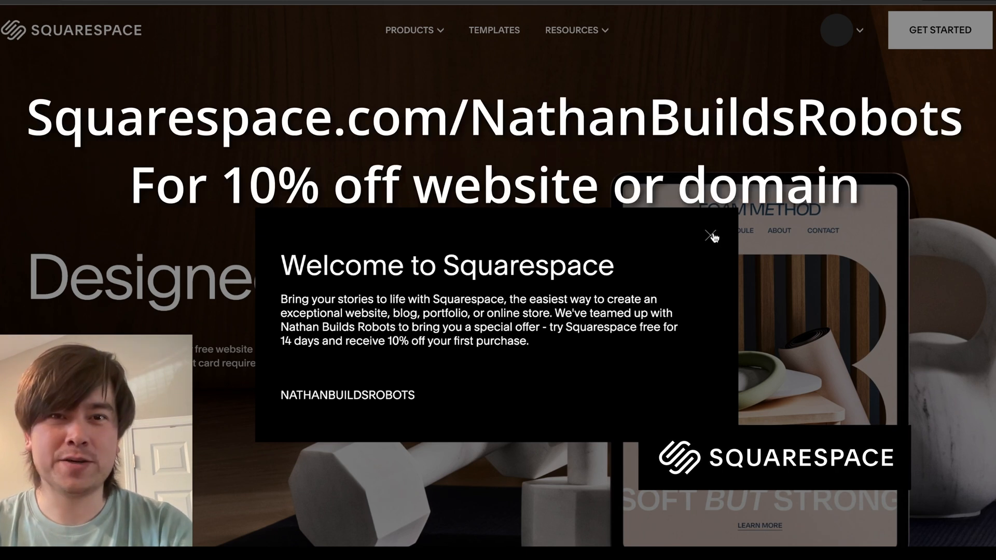
- Dismiss the Welcome to Squarespace offer pop-up
{"action": "left_click", "coordinate": [708, 234]}
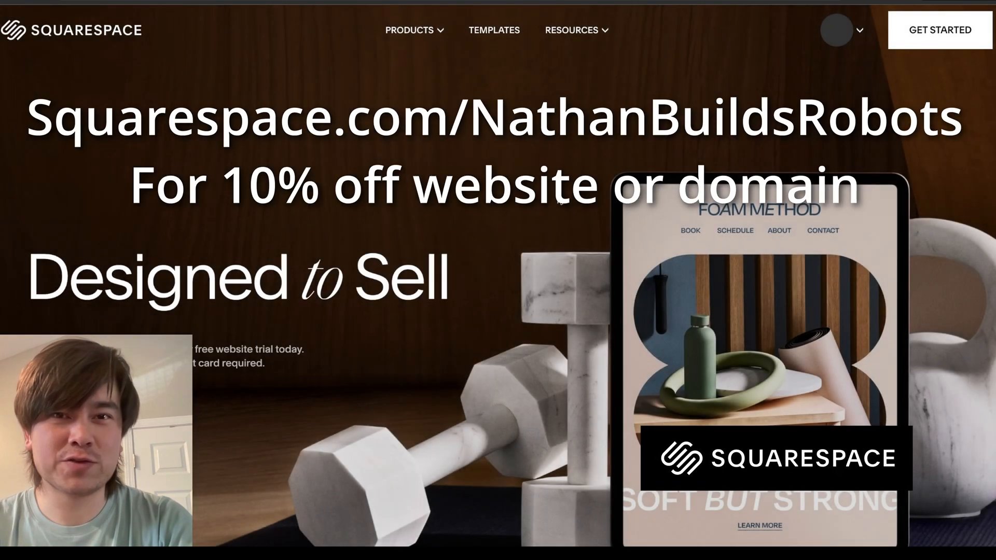
{"action": "mouse_move", "coordinate": [564, 158]}
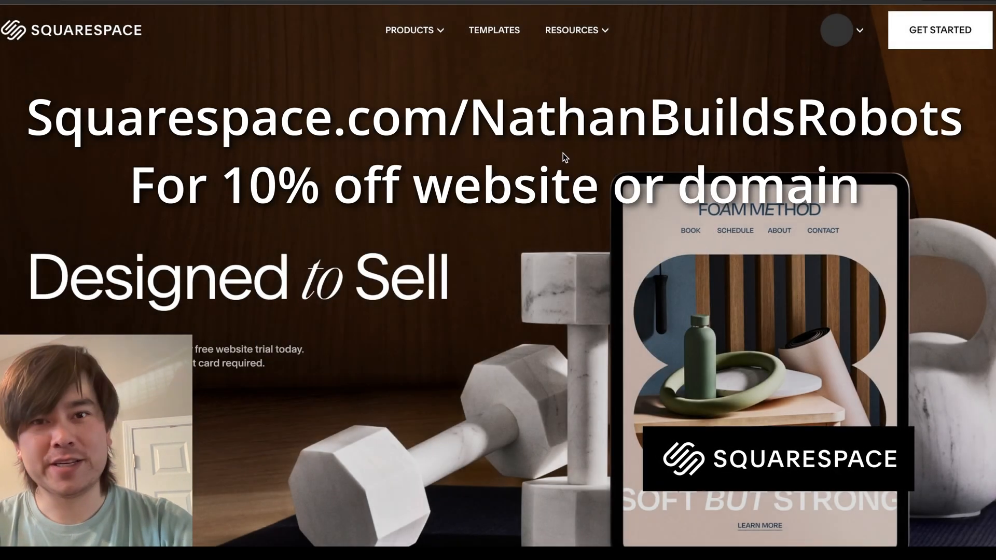